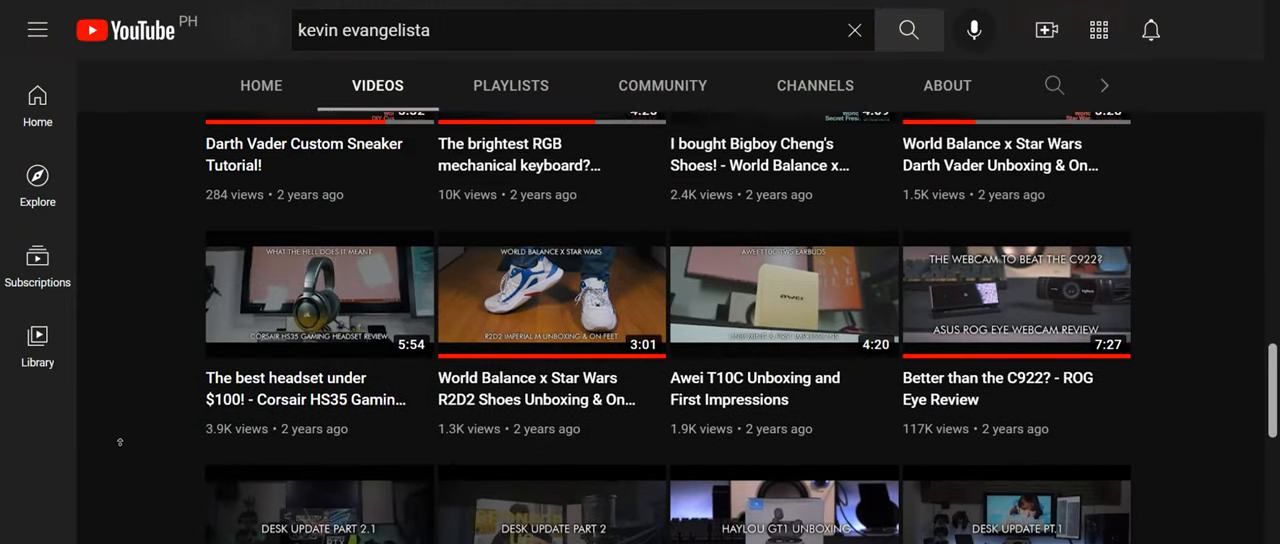
- Return to the Kevin Evangelista channel header and subscribe to the channel
{"action": "scroll", "scroll_direction": "up", "scroll_amount": 3}
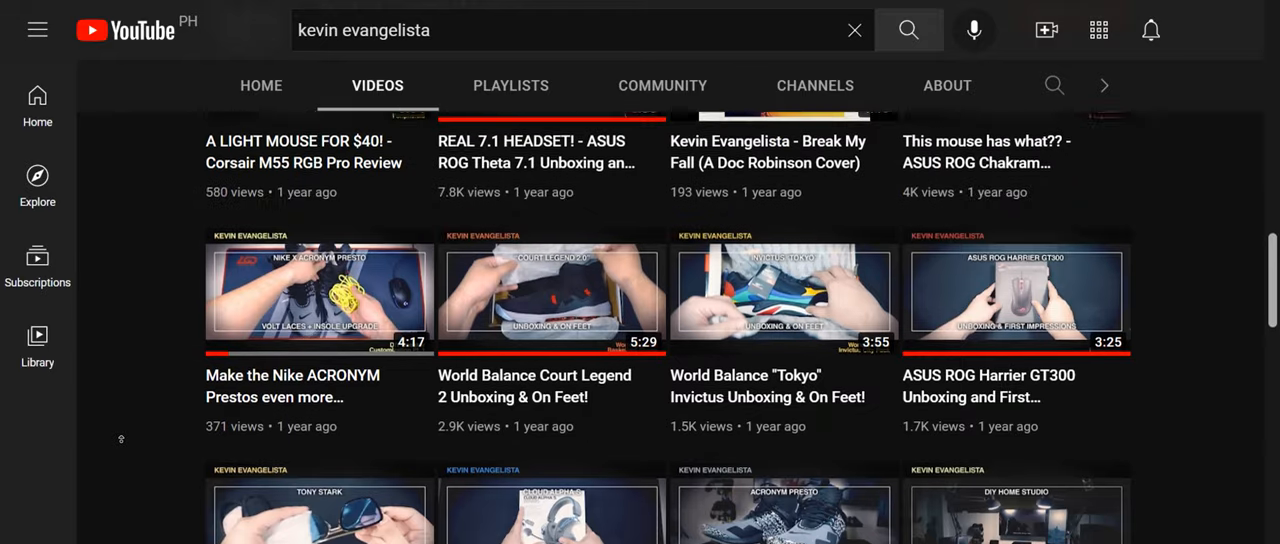
{"action": "scroll", "scroll_direction": "up", "scroll_amount": 3}
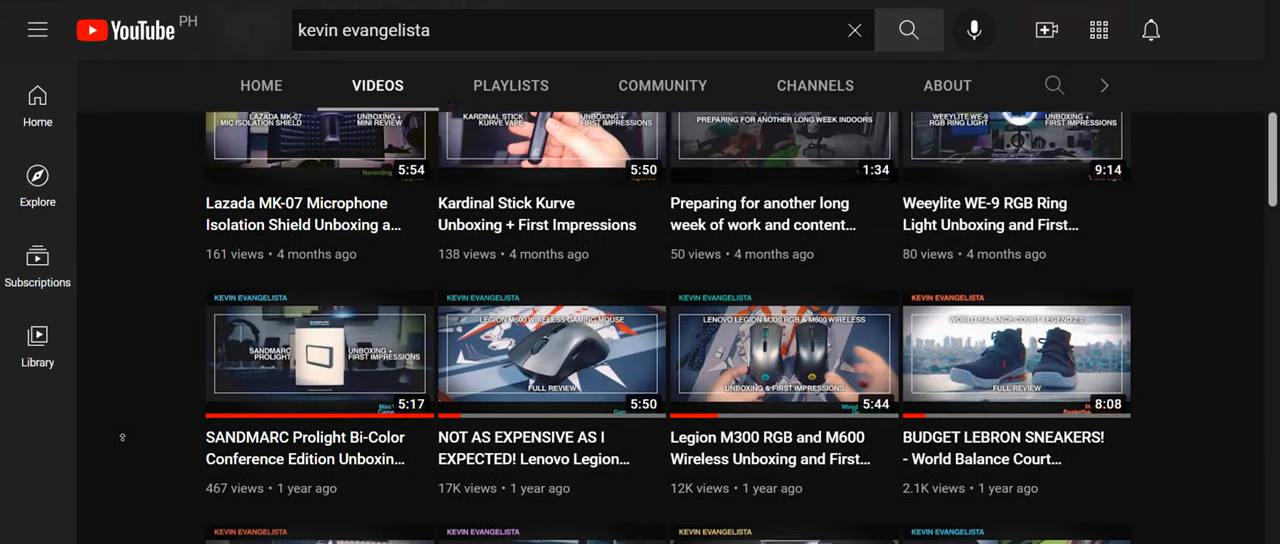
{"action": "scroll", "scroll_direction": "up", "scroll_amount": 3}
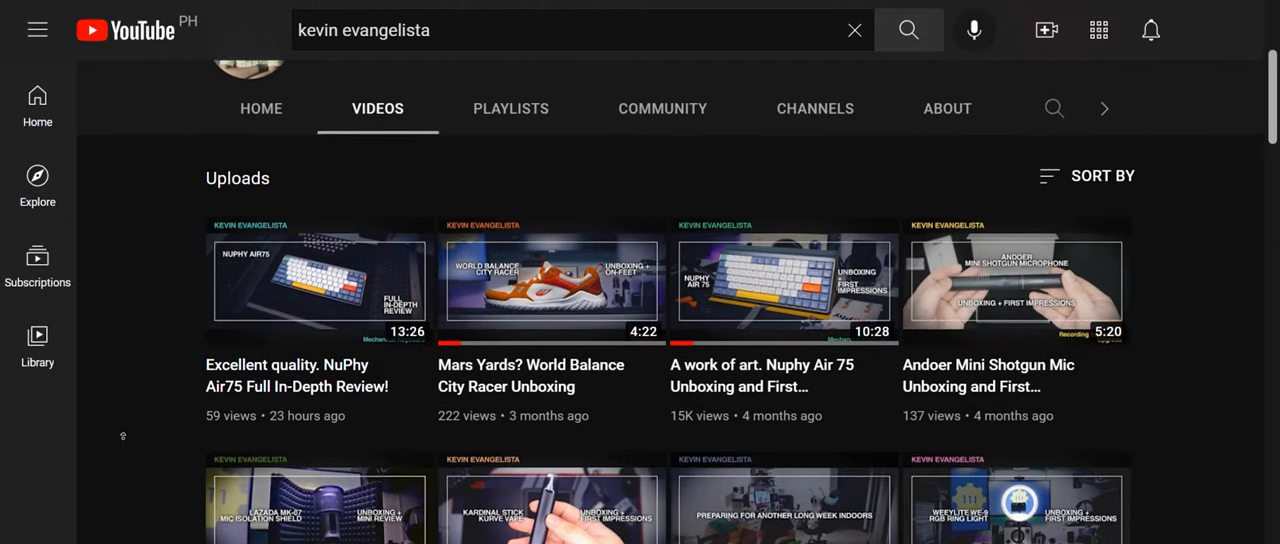
{"action": "scroll", "scroll_direction": "up", "scroll_amount": 3}
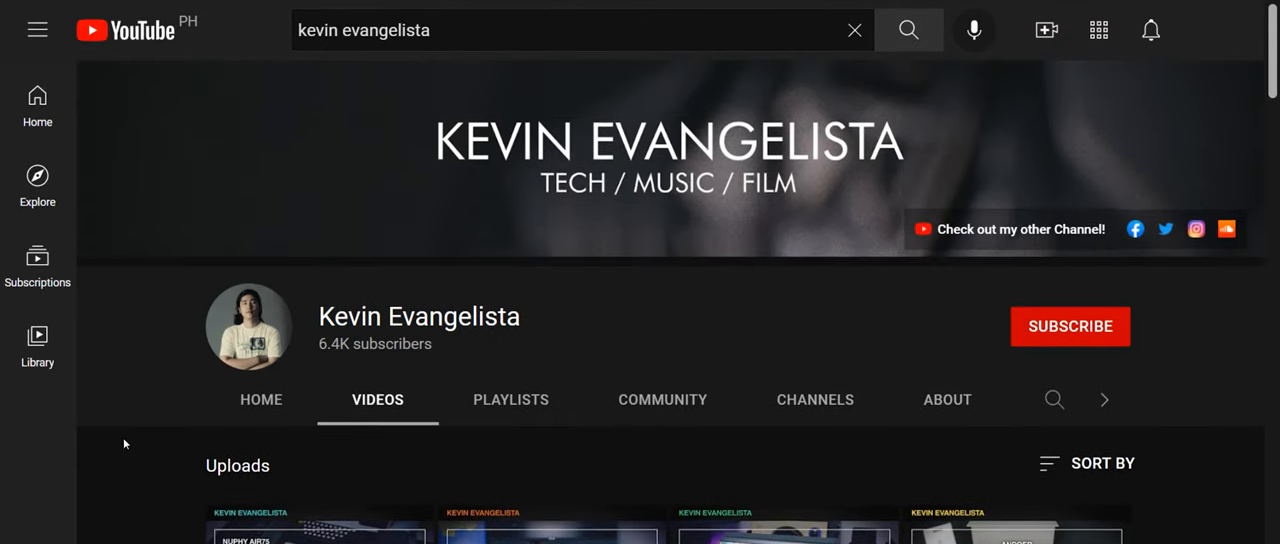
{"action": "left_click", "coordinate": [1070, 326]}
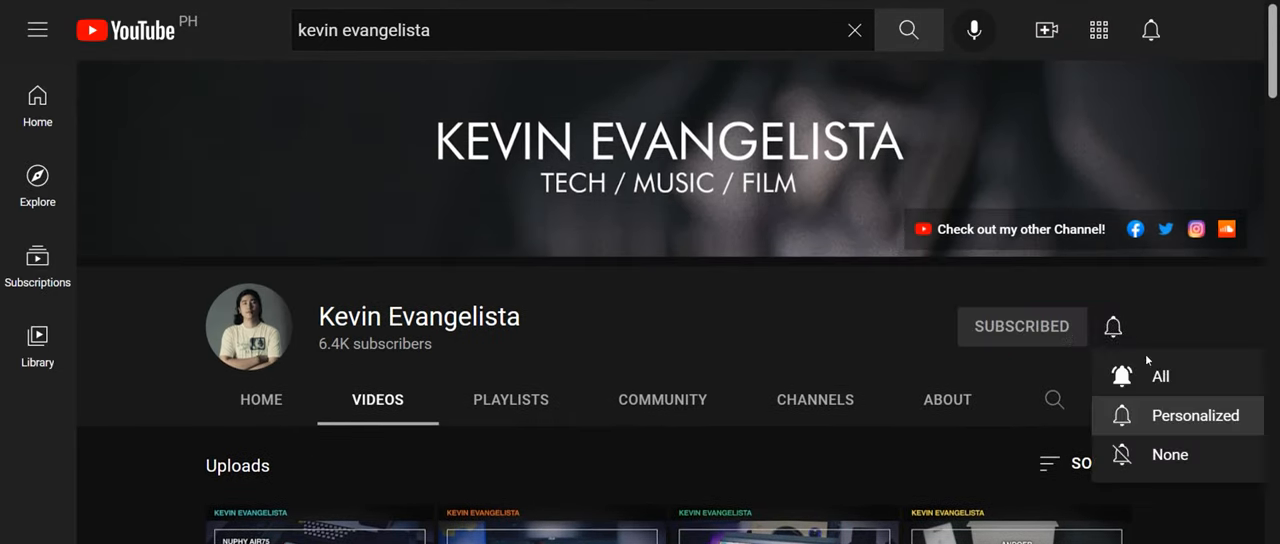